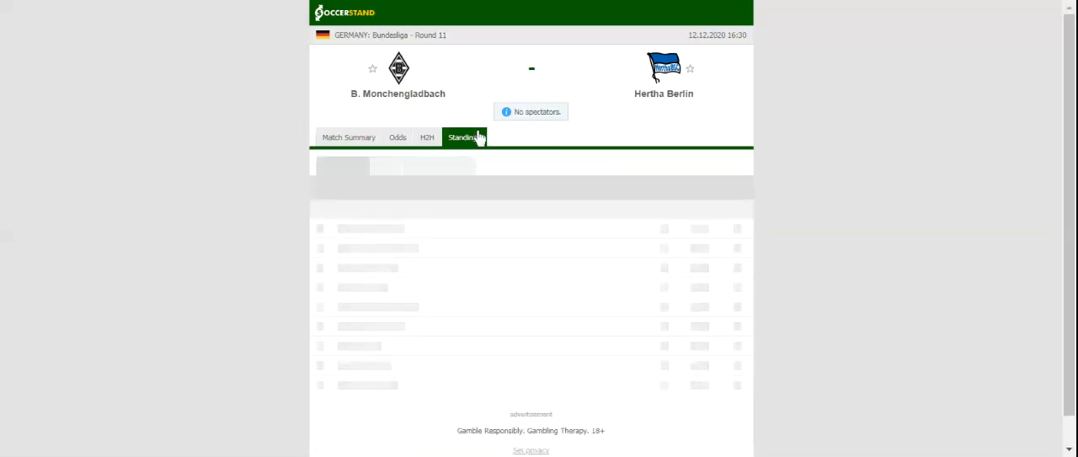
# - View the Bundesliga standings, then the H2H recent results for Mönchengladbach vs Hertha Berlin
pyautogui.click(465, 136)
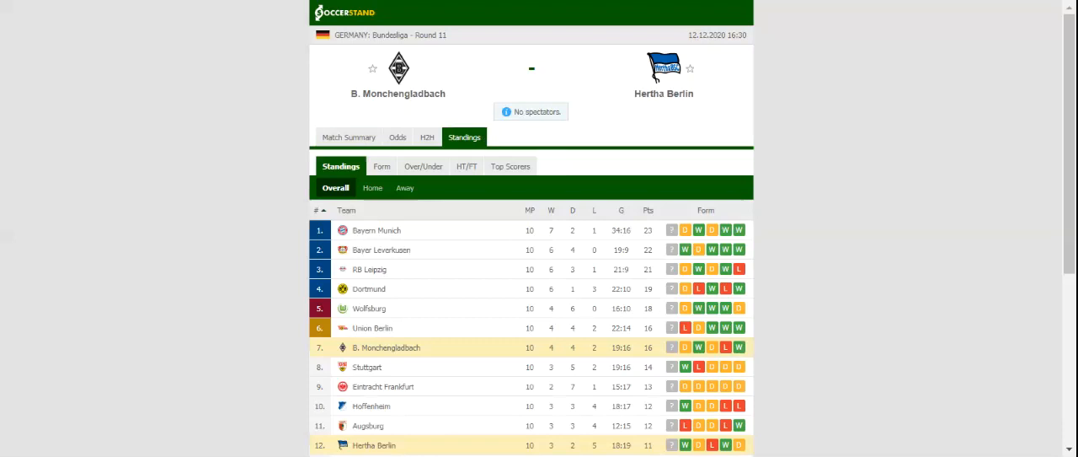
pyautogui.moveTo(459, 138)
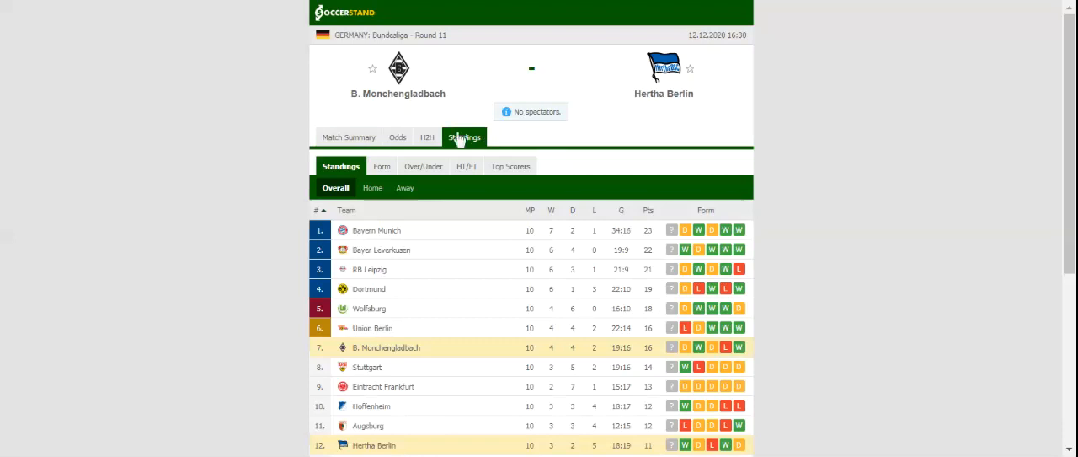
pyautogui.click(428, 136)
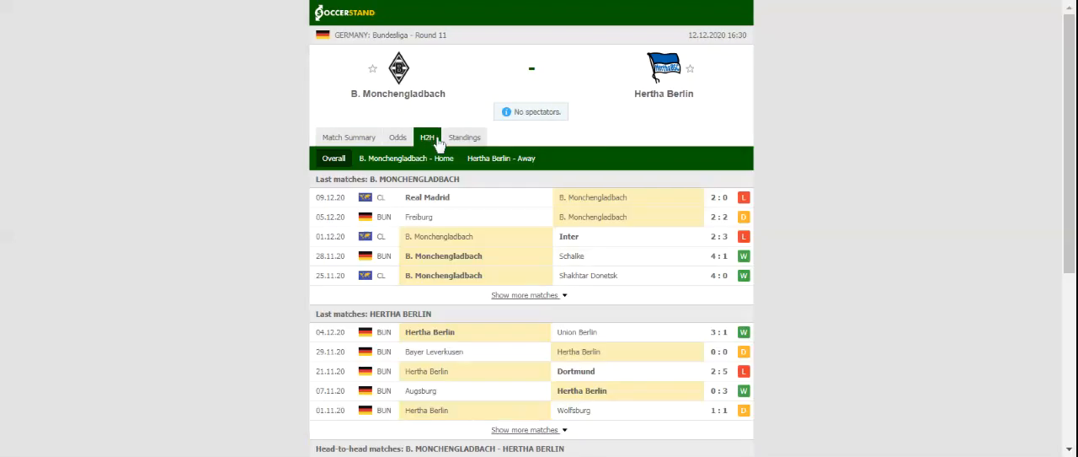